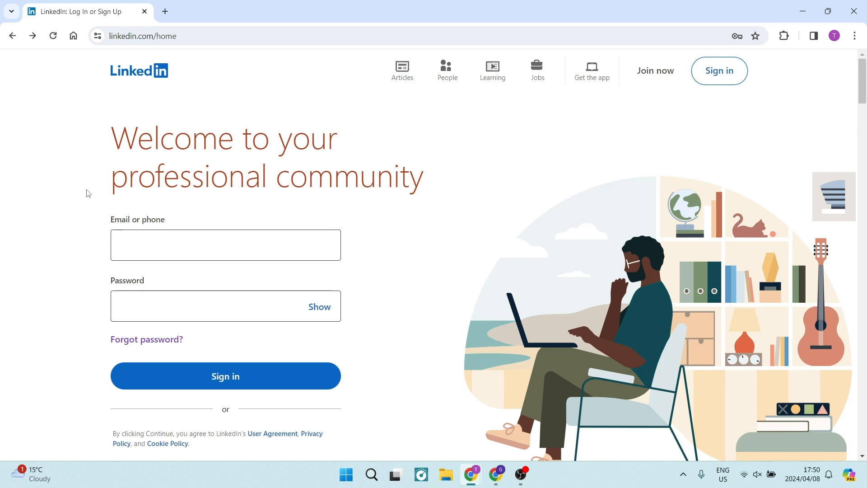
{"action": "mouse_move", "coordinate": [110, 167]}
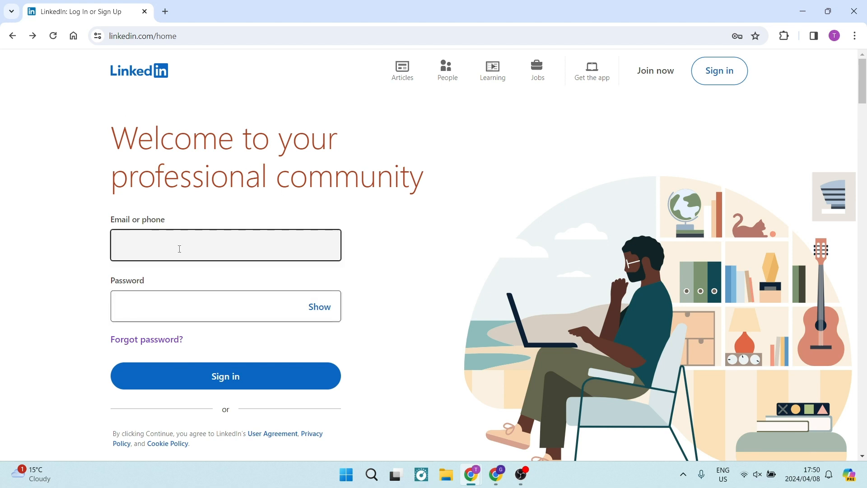
{"action": "mouse_move", "coordinate": [211, 213]}
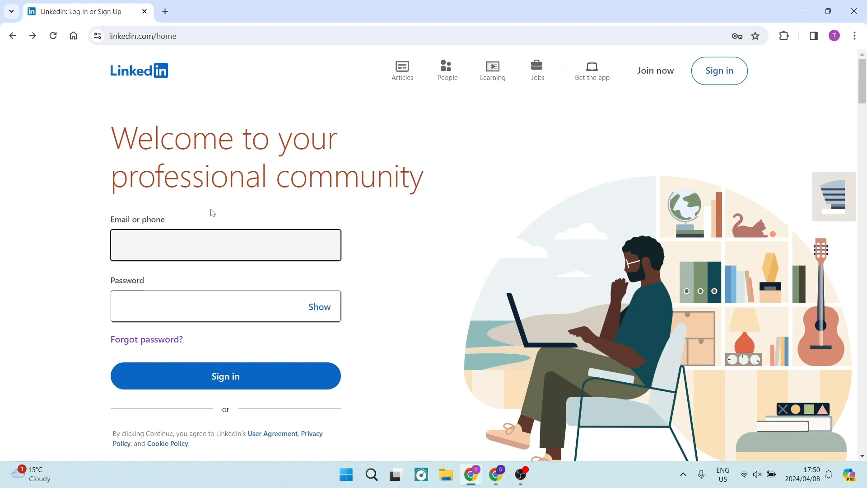
{"action": "mouse_move", "coordinate": [146, 339]}
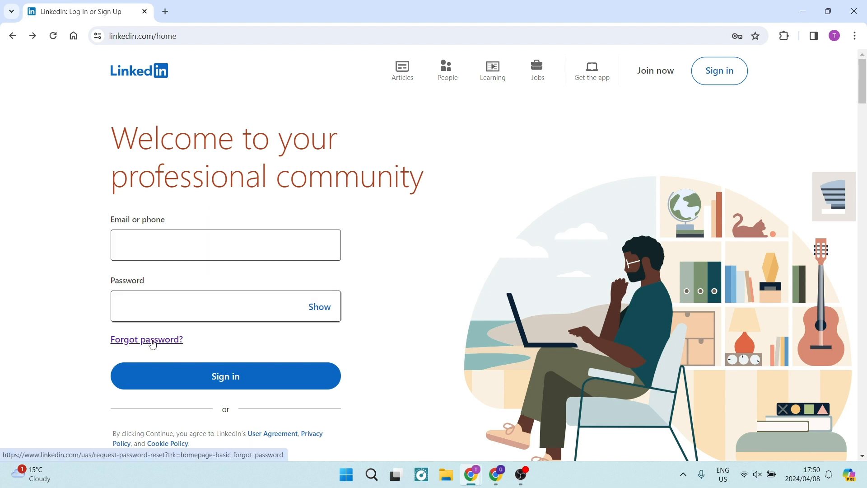
Request a password reset via Forgot password, submitting the account email to receive a verification code
{"action": "left_click", "coordinate": [146, 339]}
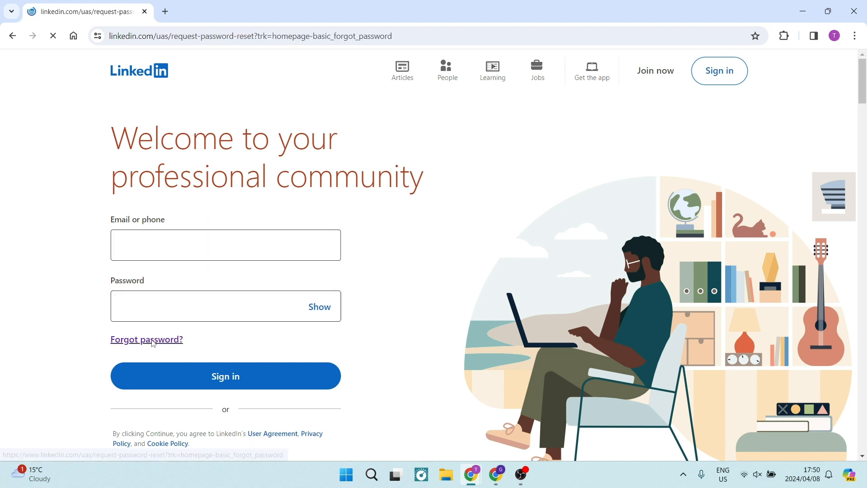
{"action": "left_click", "coordinate": [146, 339]}
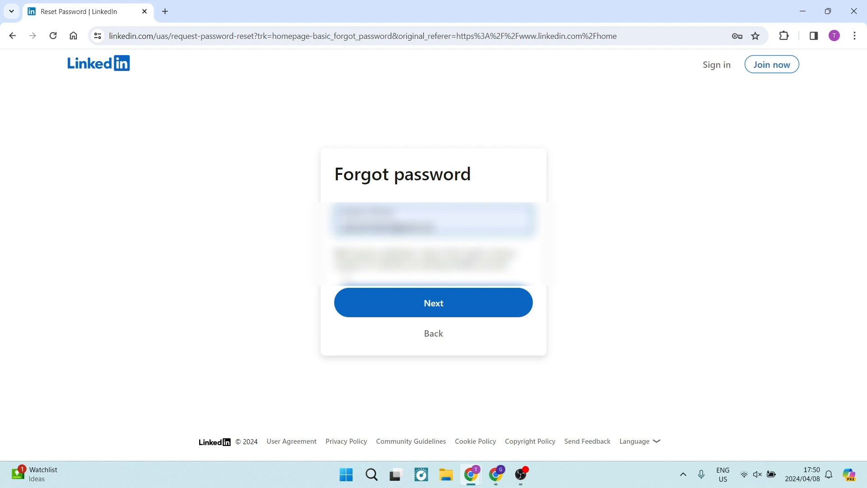
{"action": "left_click", "coordinate": [432, 302]}
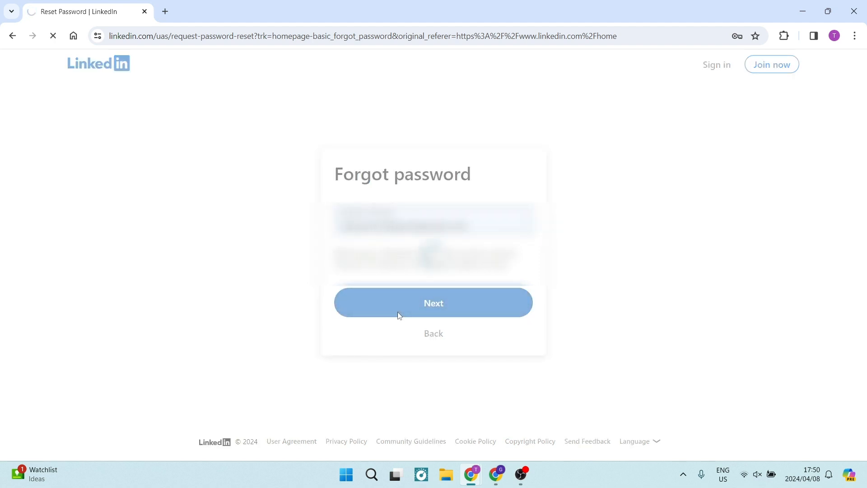
{"action": "left_click", "coordinate": [433, 303]}
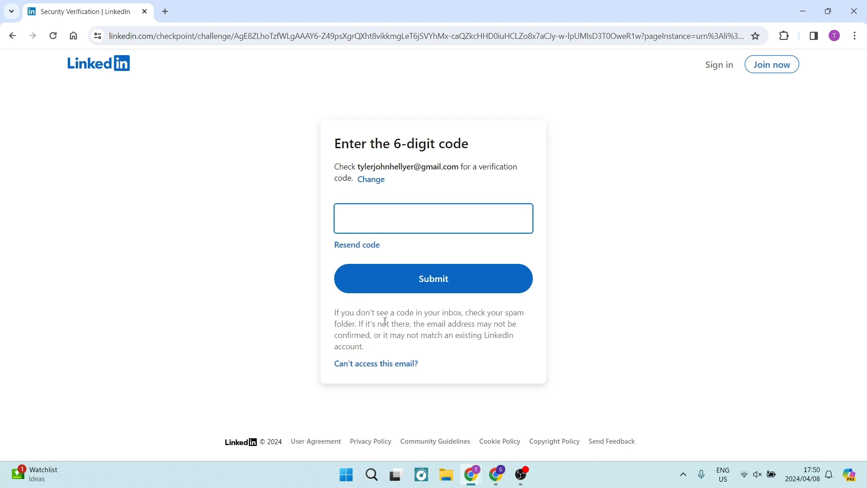
Choose 'Can't access this email?' to verify identity with a government ID on a mobile device
{"action": "left_click", "coordinate": [376, 363]}
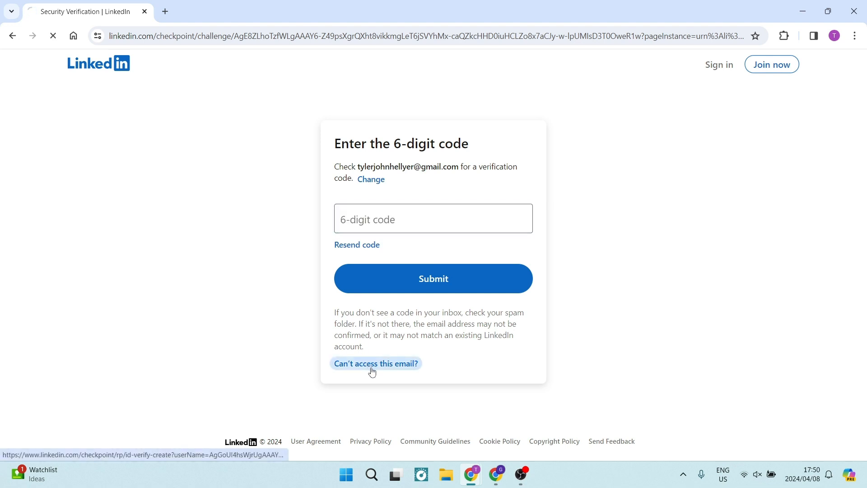
{"action": "left_click", "coordinate": [376, 363]}
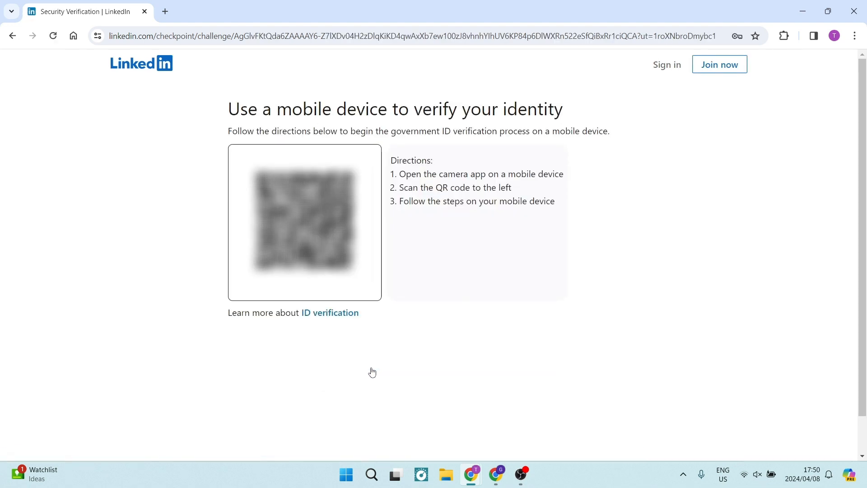
{"action": "mouse_move", "coordinate": [390, 364]}
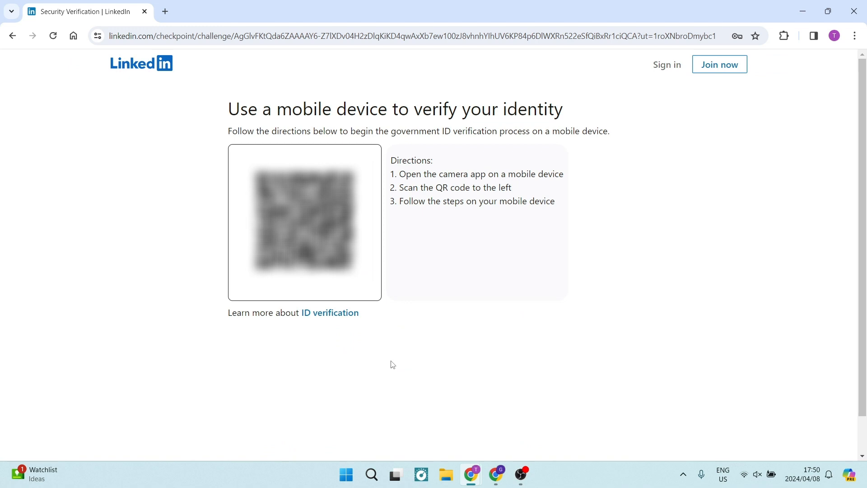
{"action": "mouse_move", "coordinate": [314, 339]}
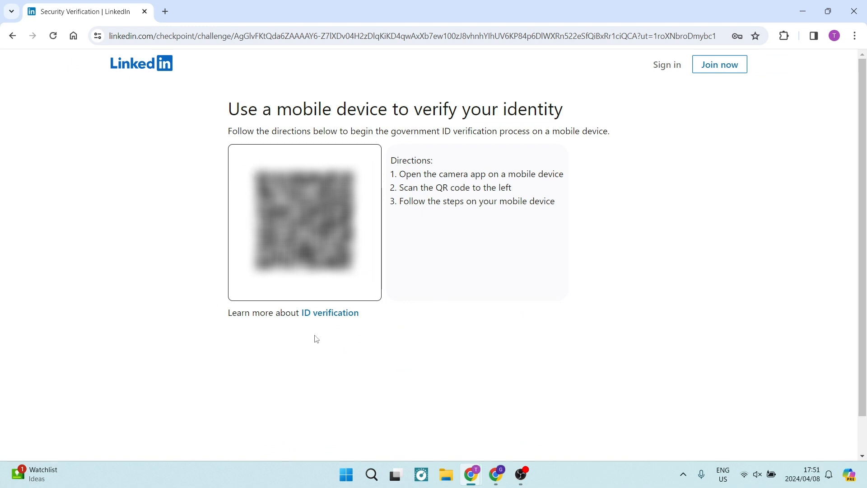
{"action": "mouse_move", "coordinate": [277, 371]}
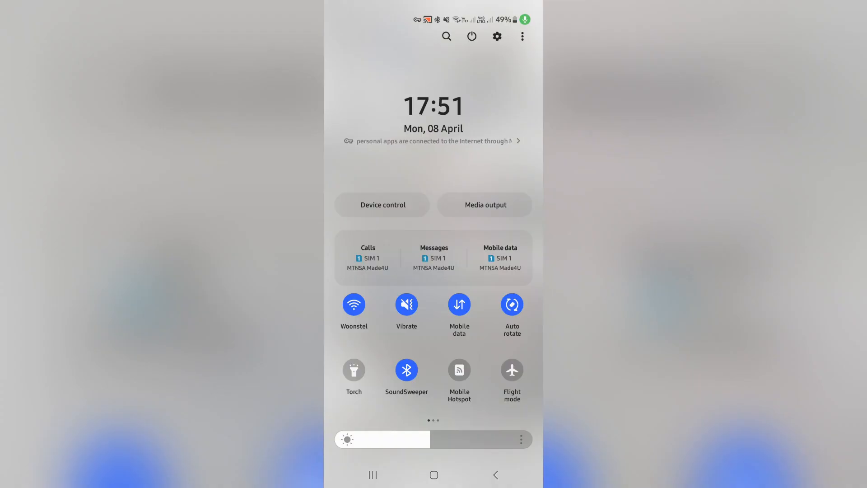
Scan the verification QR code with the phone's Quick Settings QR scanner
{"action": "scroll", "scroll_direction": "left", "scroll_amount": 3}
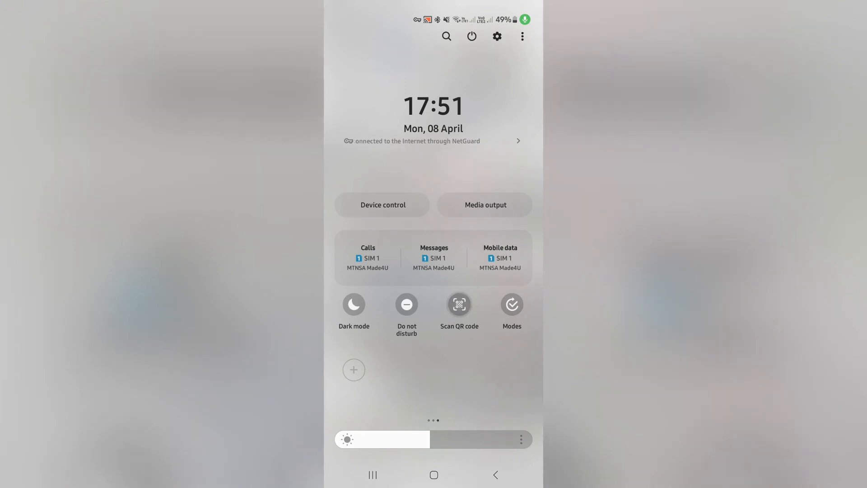
{"action": "left_click", "coordinate": [458, 304]}
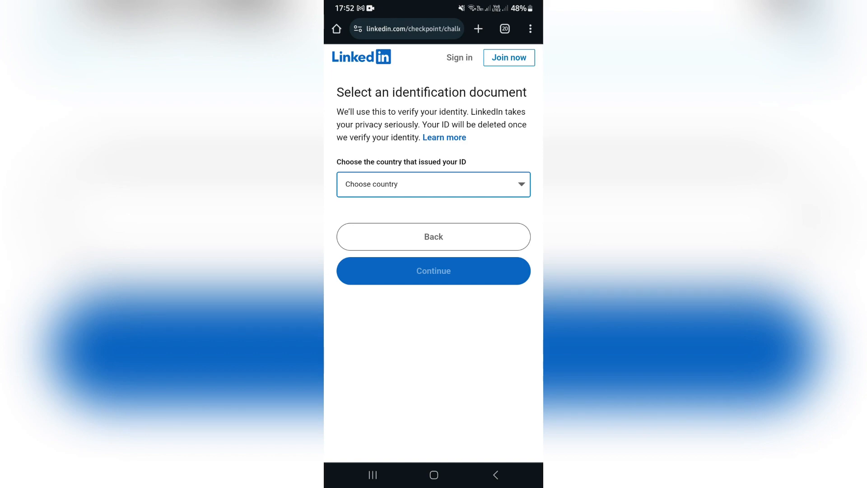
Select South Africa as the ID-issuing country and continue to the Persona verification intro
{"action": "left_click", "coordinate": [432, 184]}
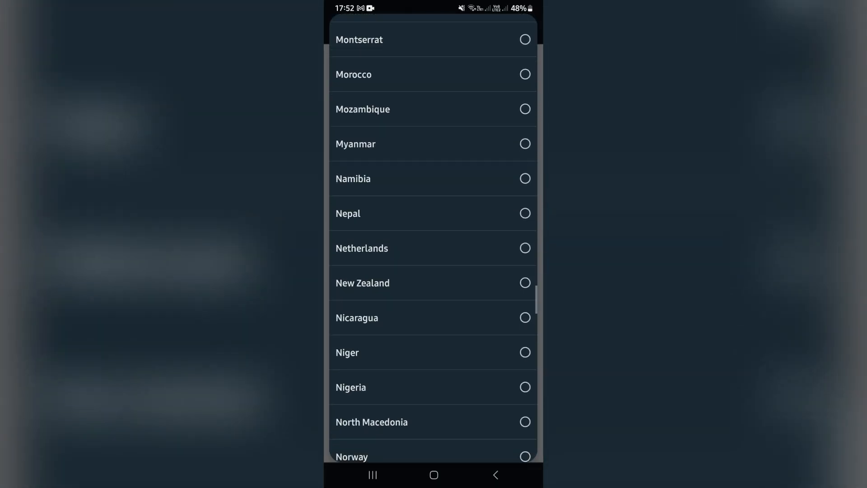
{"action": "scroll", "scroll_direction": "down", "scroll_amount": 3}
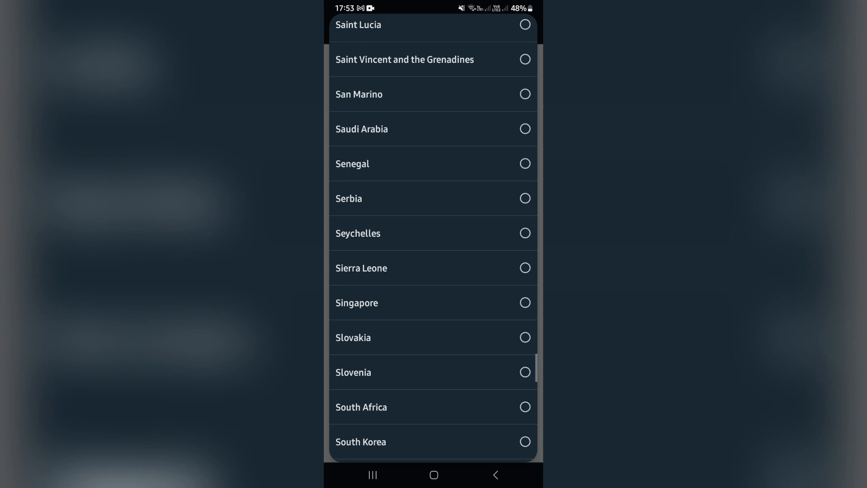
{"action": "scroll", "scroll_direction": "up", "scroll_amount": 3}
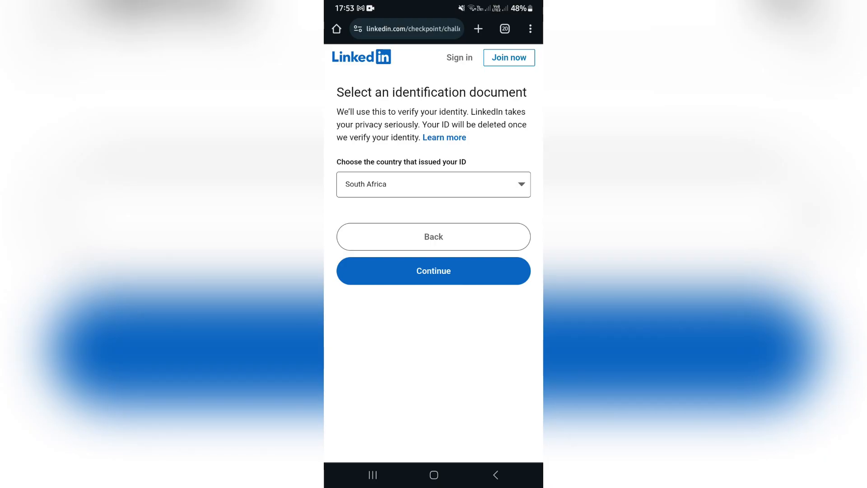
{"action": "left_click", "coordinate": [433, 270]}
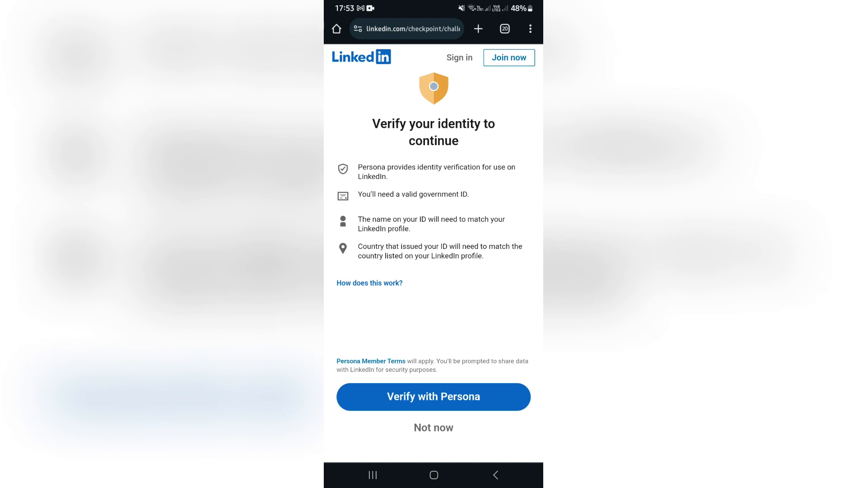
Review the 'Verify your identity to continue' page offering Verify with Persona
{"action": "scroll", "scroll_direction": "up", "scroll_amount": 3}
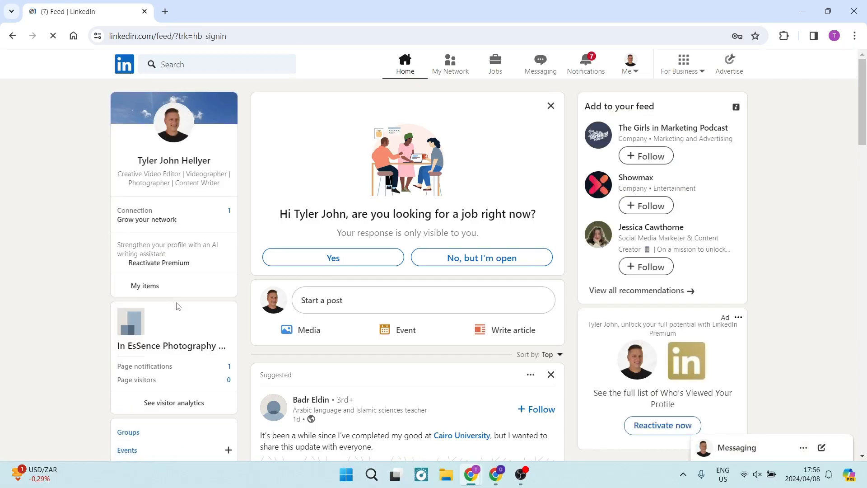
Expand the Messaging panel on the signed-in LinkedIn home feed
{"action": "left_click", "coordinate": [740, 447]}
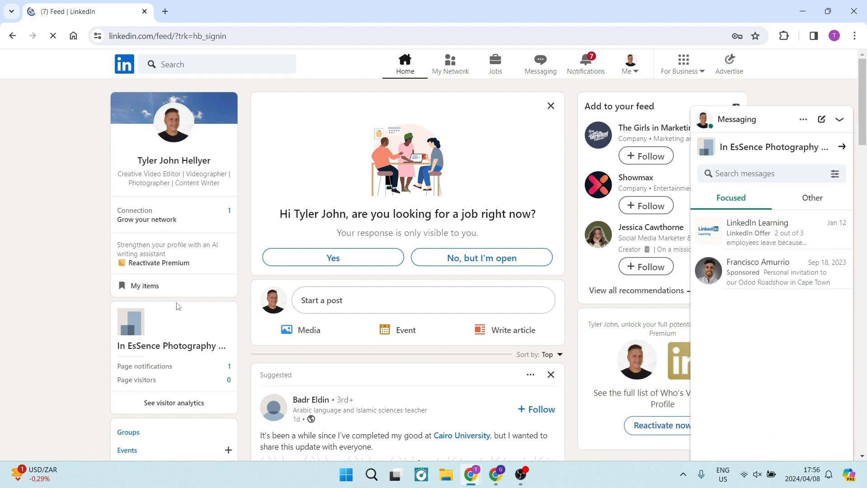